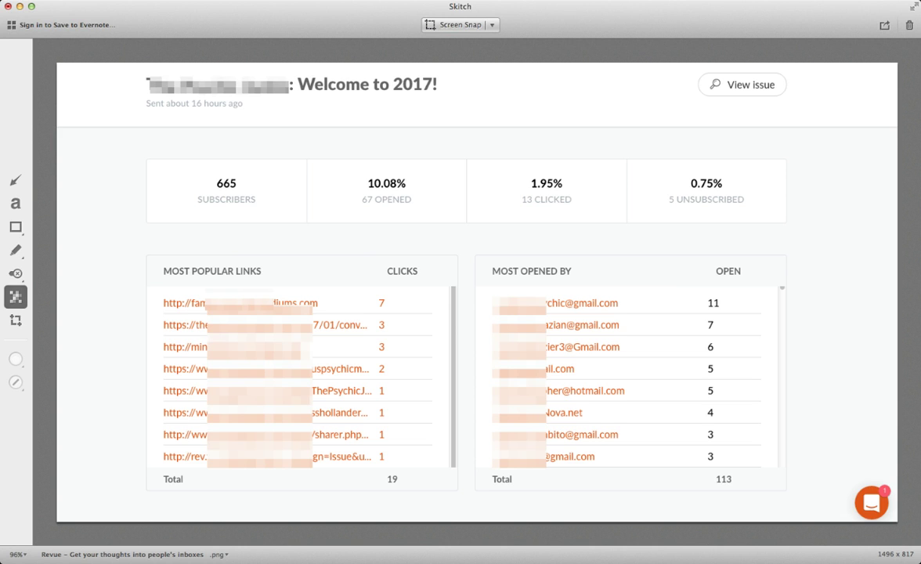
pyautogui.moveTo(632, 11)
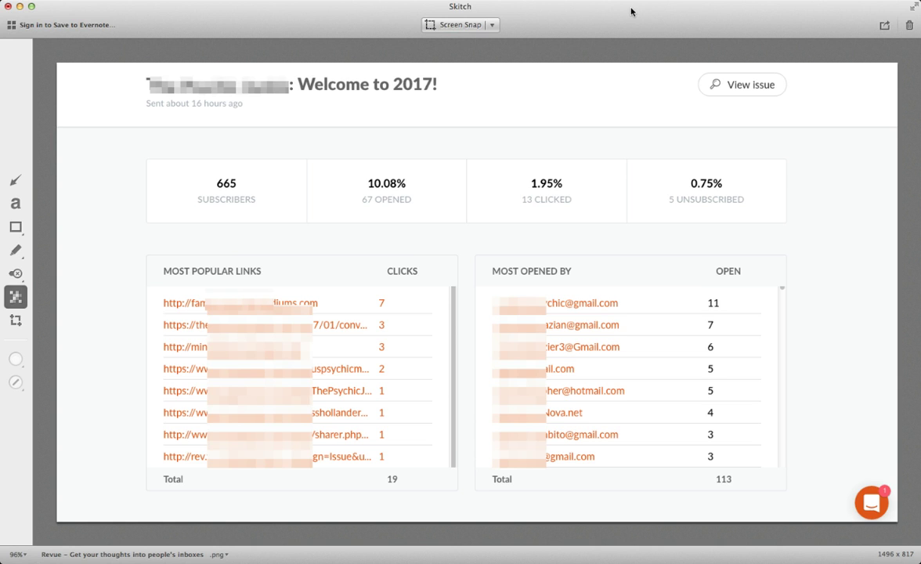
pyautogui.moveTo(155, 194)
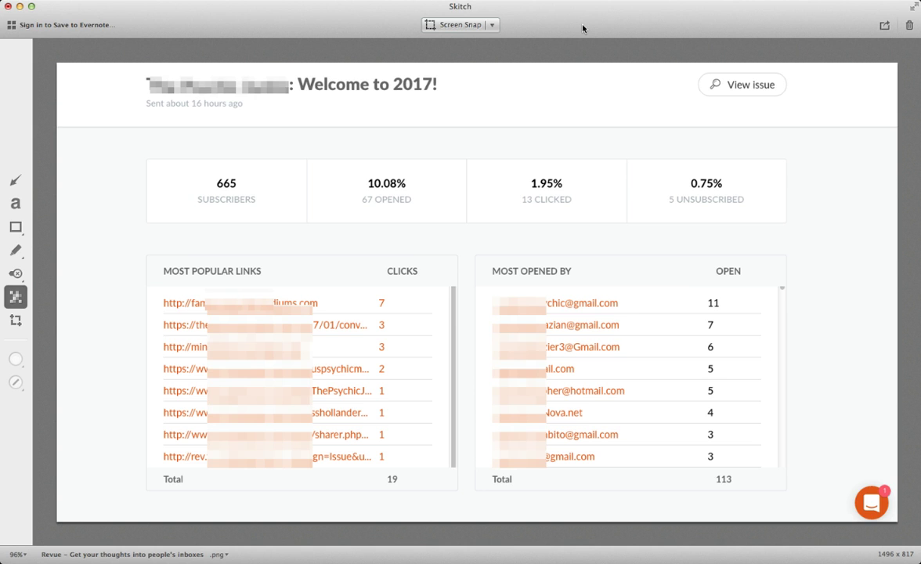
pyautogui.moveTo(665, 477)
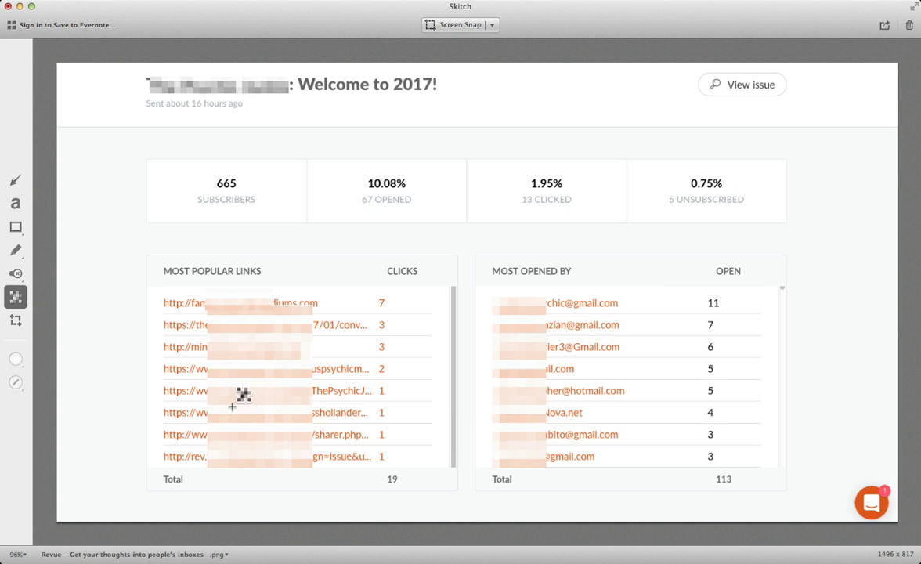
pyautogui.moveTo(728, 338)
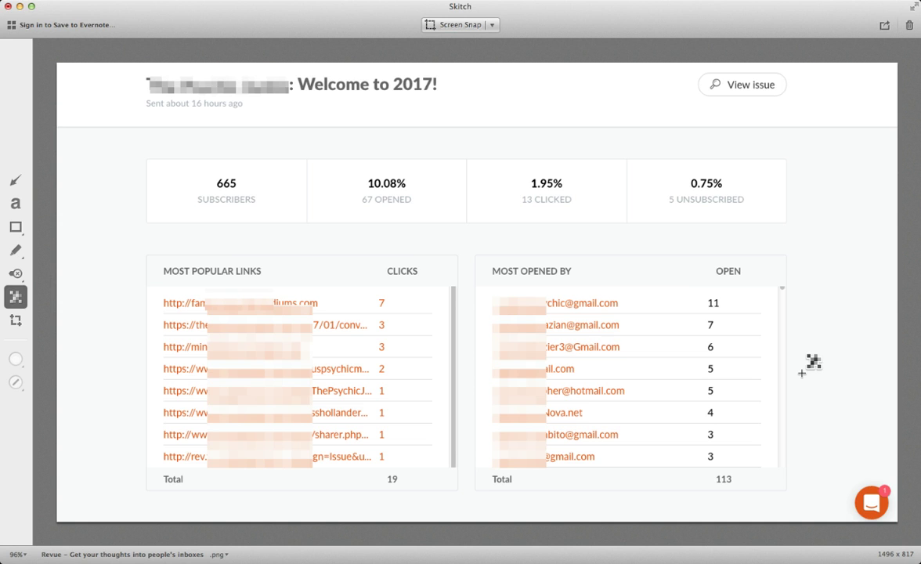
pyautogui.moveTo(529, 161)
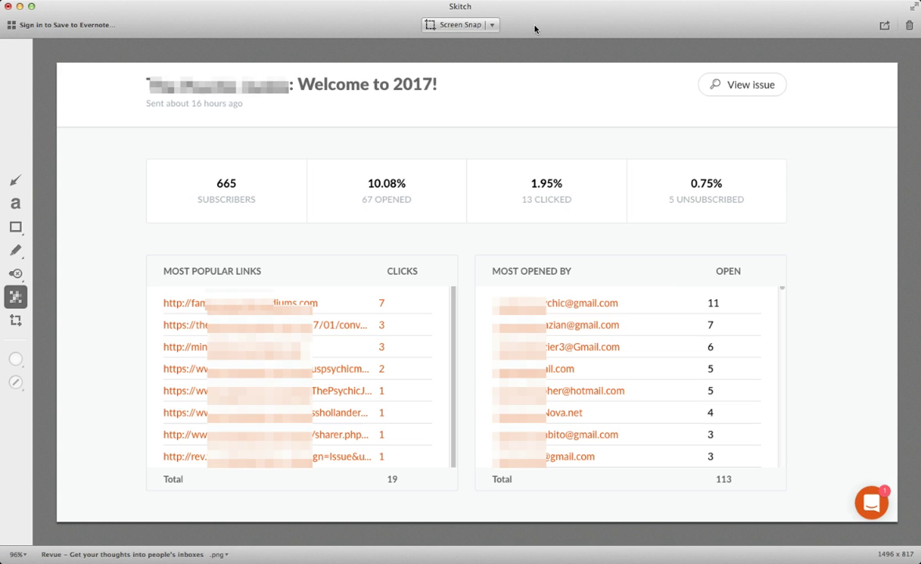
pyautogui.moveTo(533, 29)
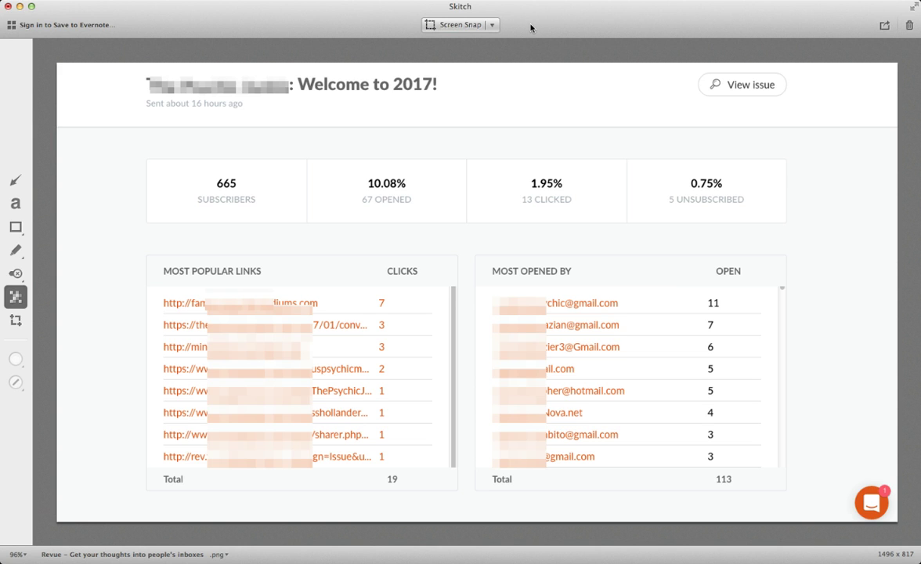
pyautogui.moveTo(531, 29)
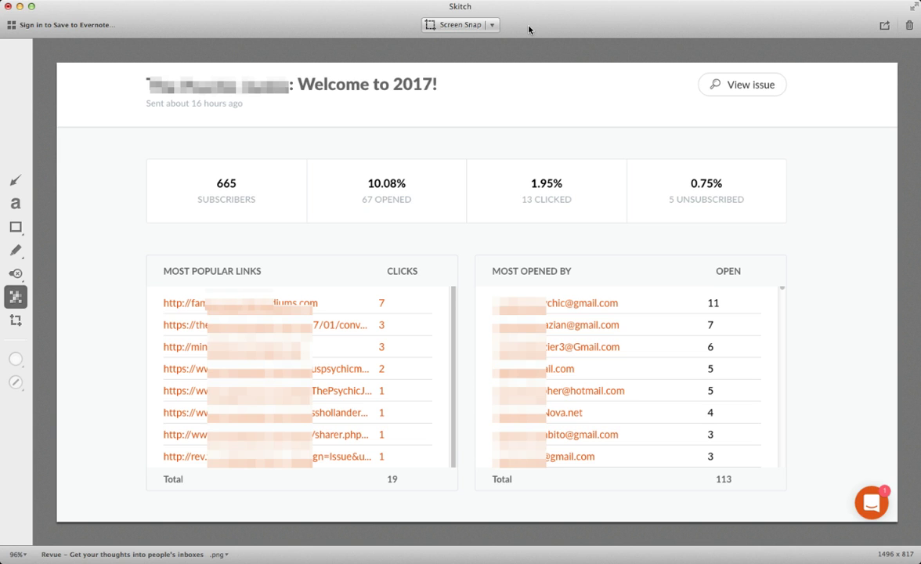
pyautogui.moveTo(536, 40)
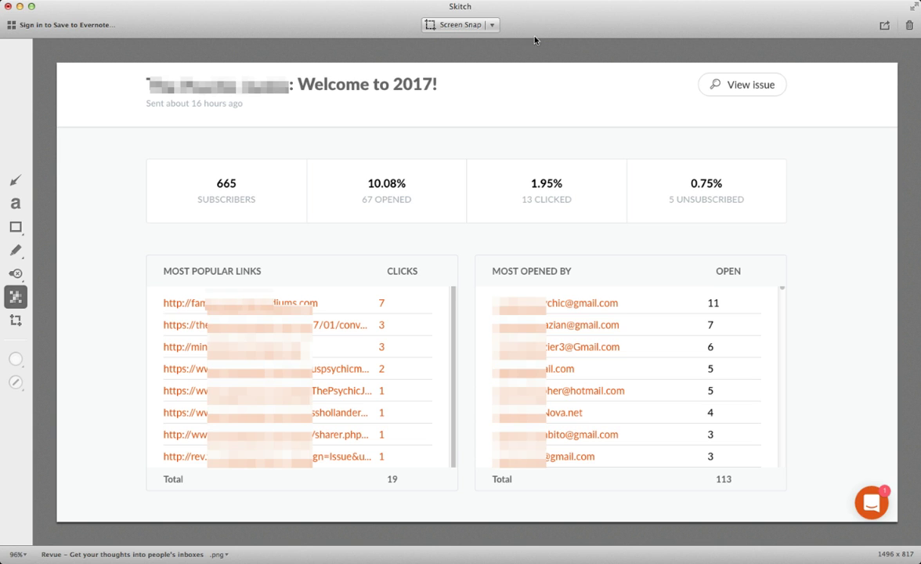
pyautogui.moveTo(538, 33)
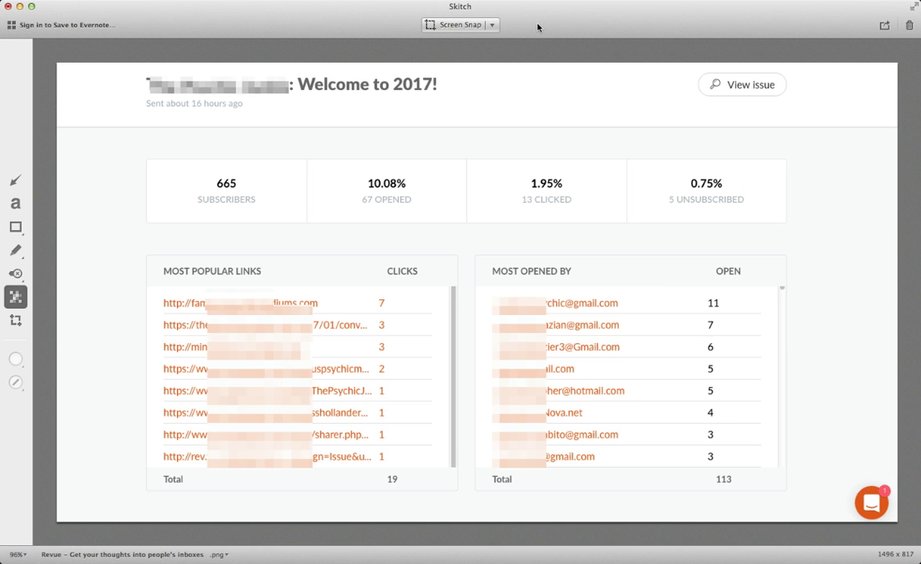
pyautogui.moveTo(538, 27)
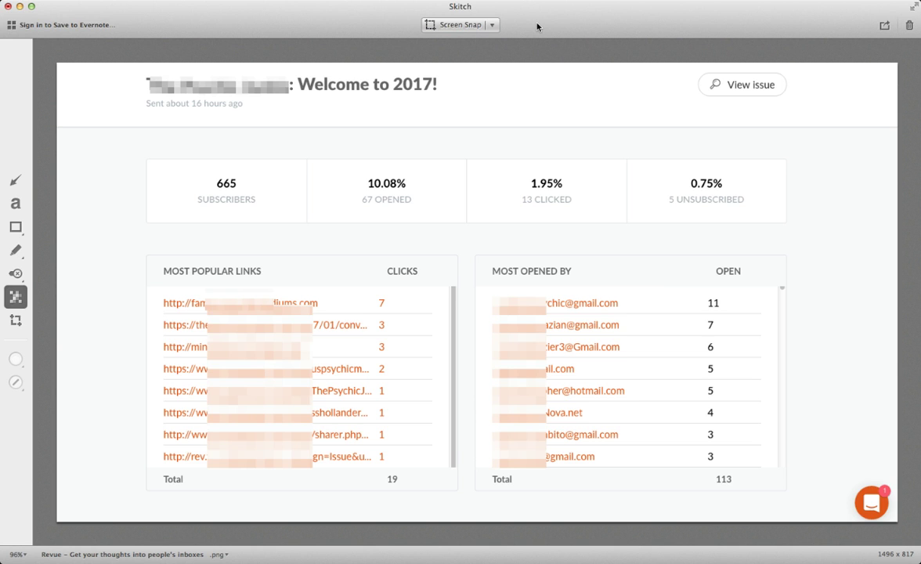
pyautogui.moveTo(477, 113)
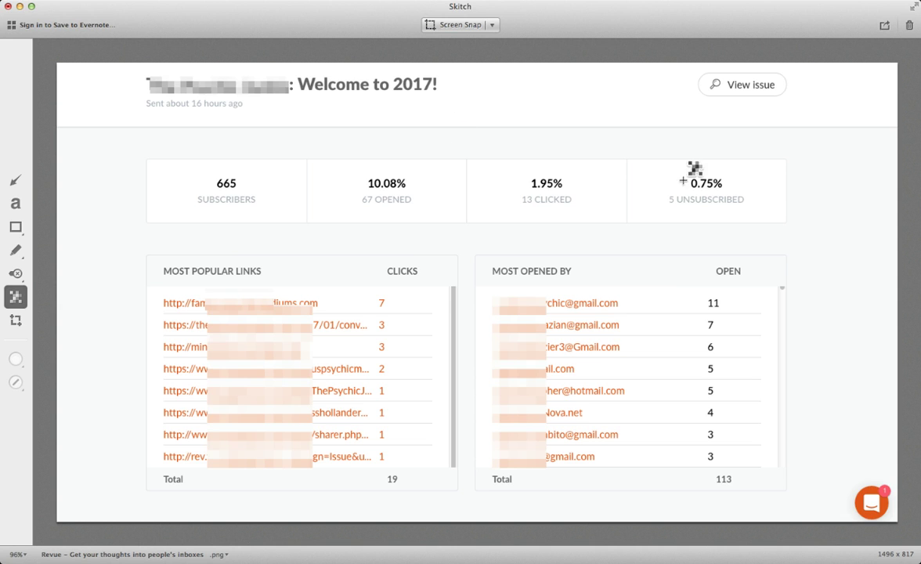
pyautogui.moveTo(901, 202)
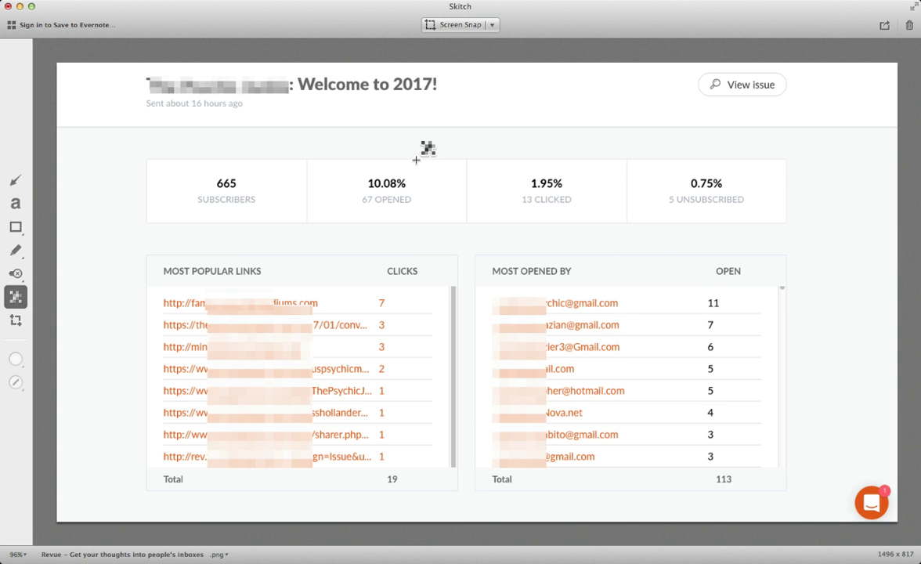
pyautogui.moveTo(712, 29)
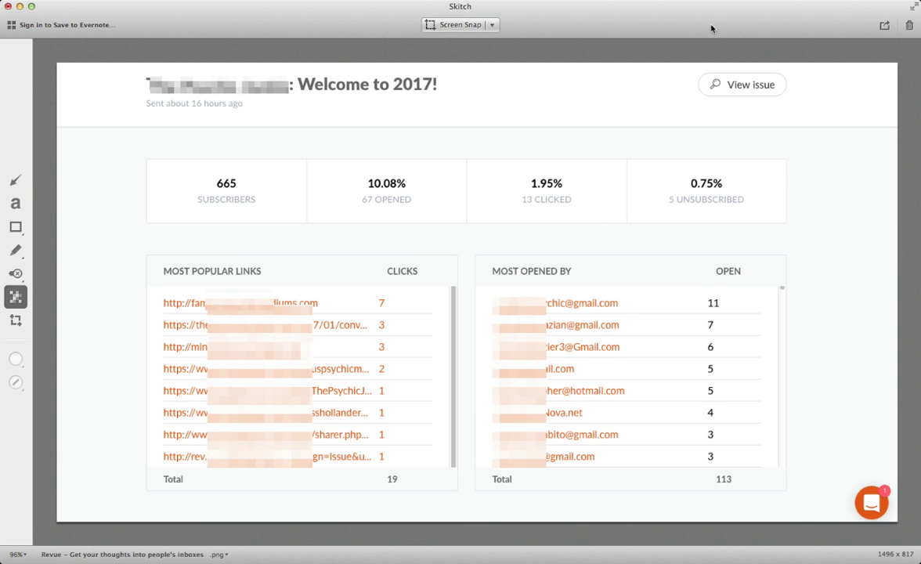